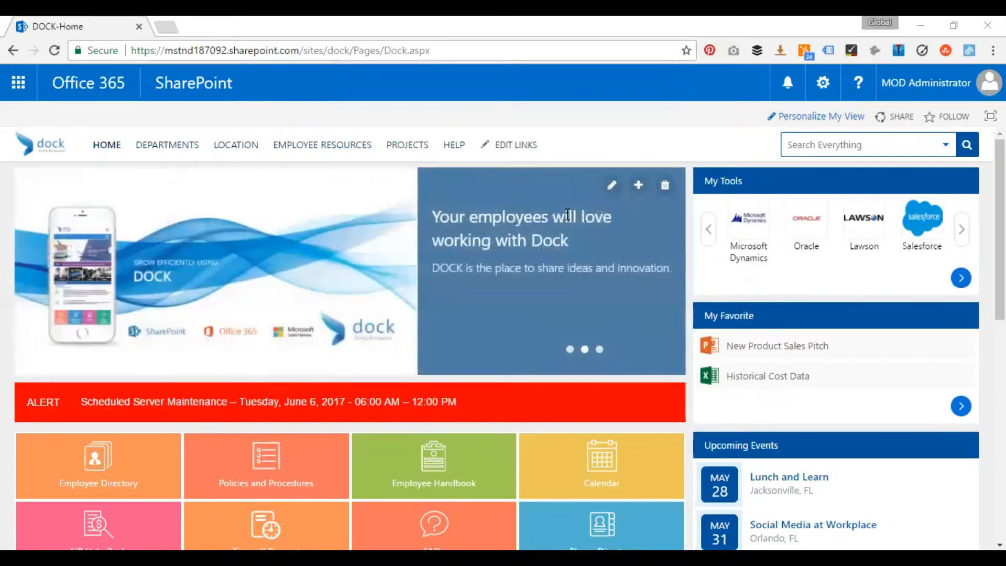
mouse_move(565, 262)
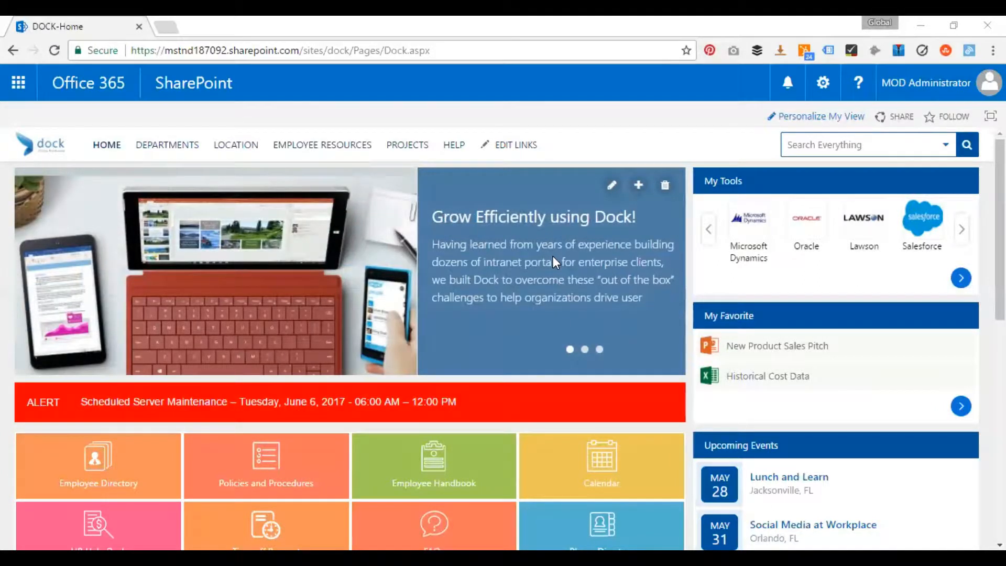
mouse_move(761, 161)
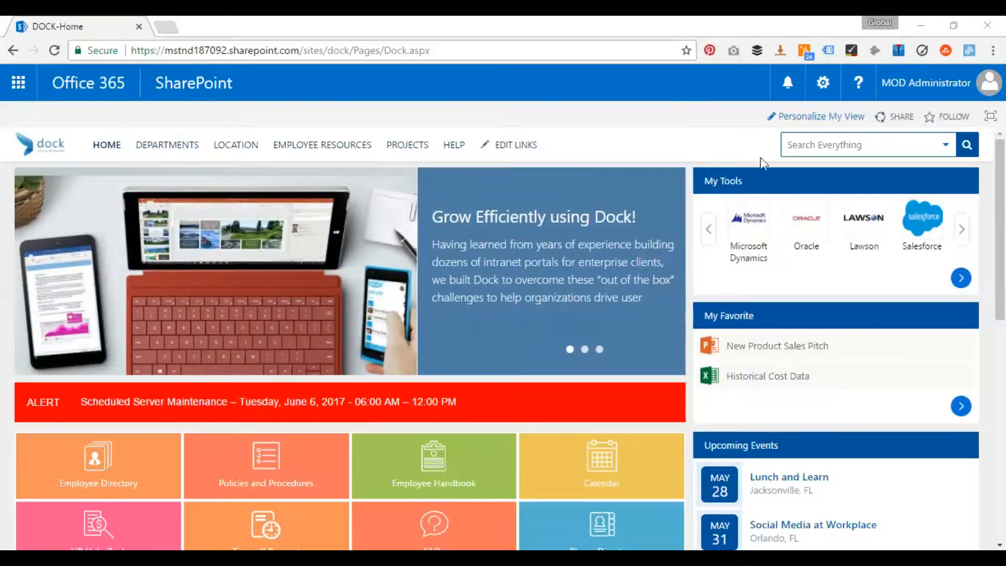
Enter 'sales' in the header Search Everything box and submit the search
left_click(866, 144)
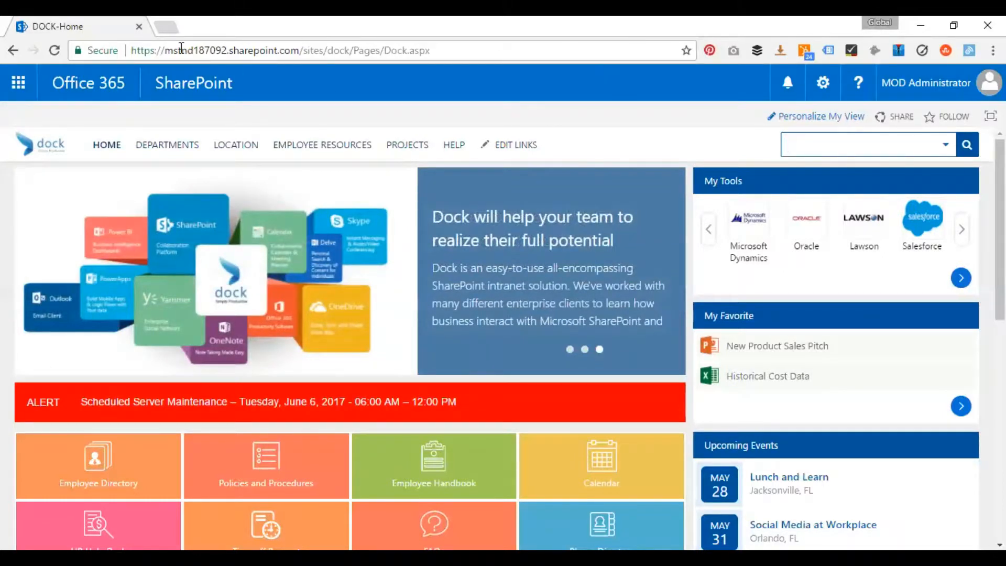
mouse_move(685, 270)
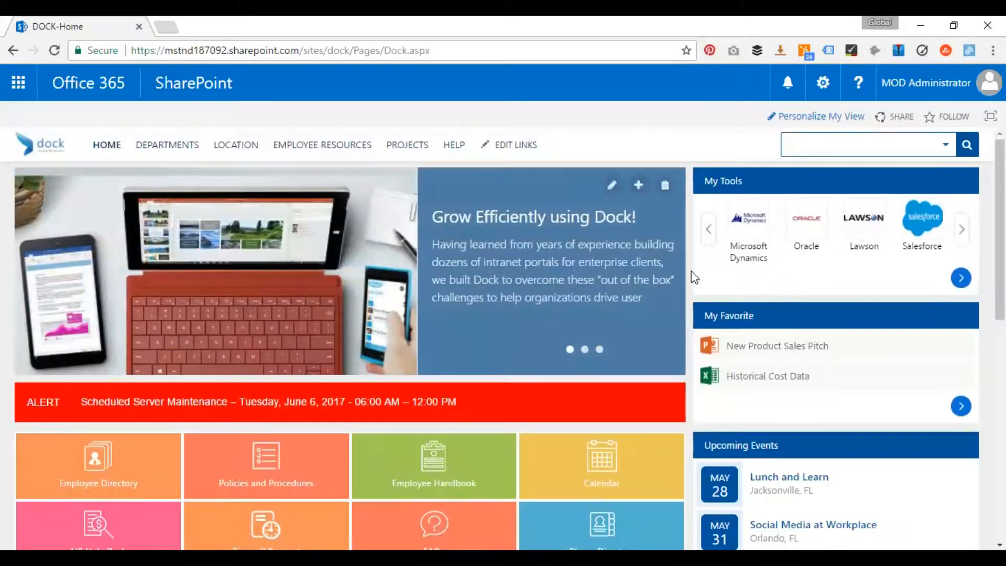
left_click(859, 144)
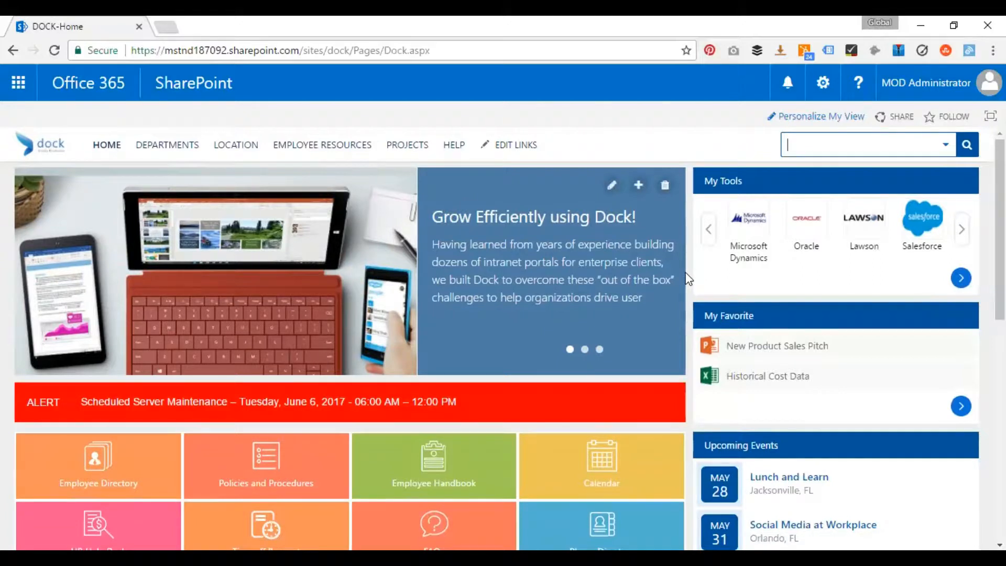
mouse_move(666, 298)
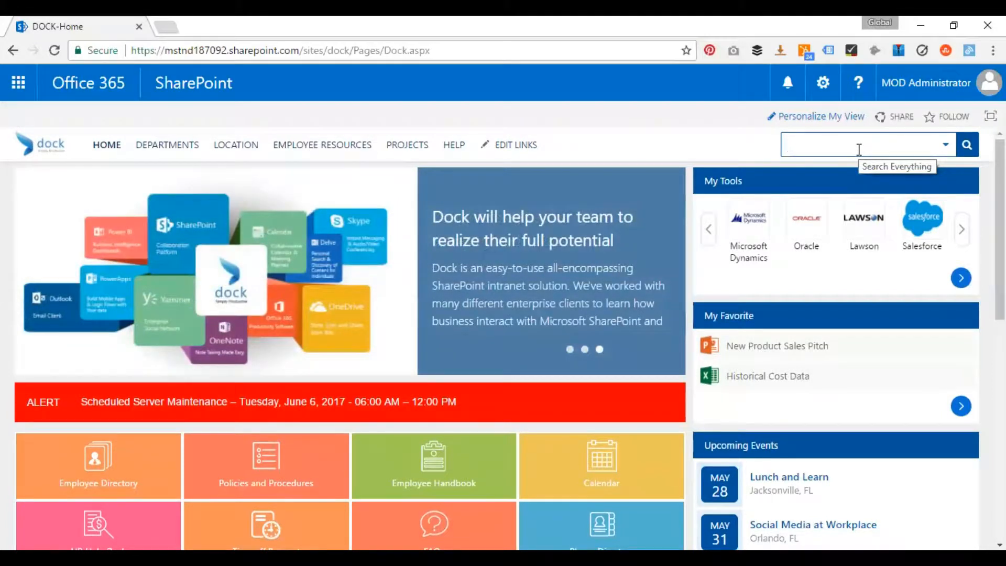
type("sales")
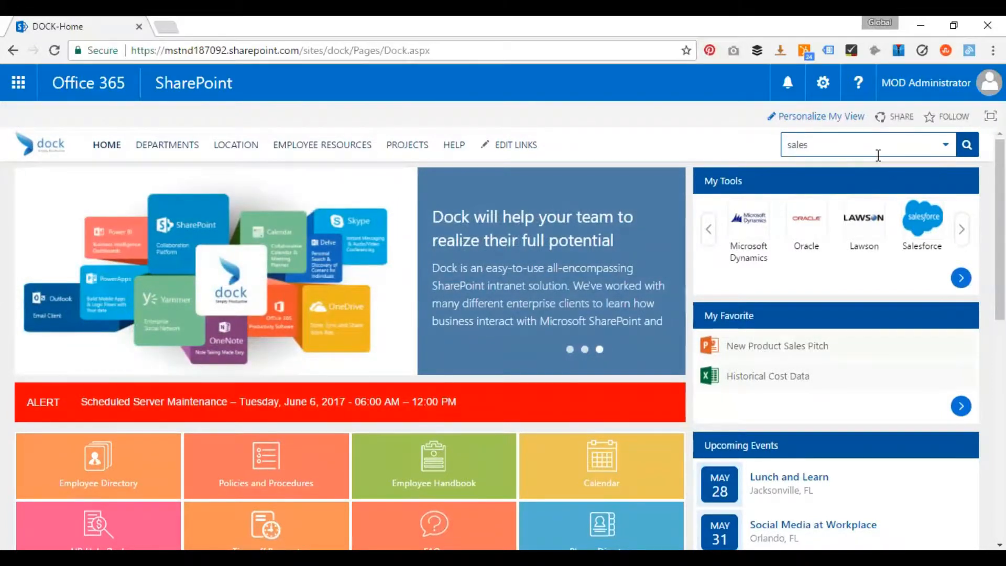
left_click(945, 144)
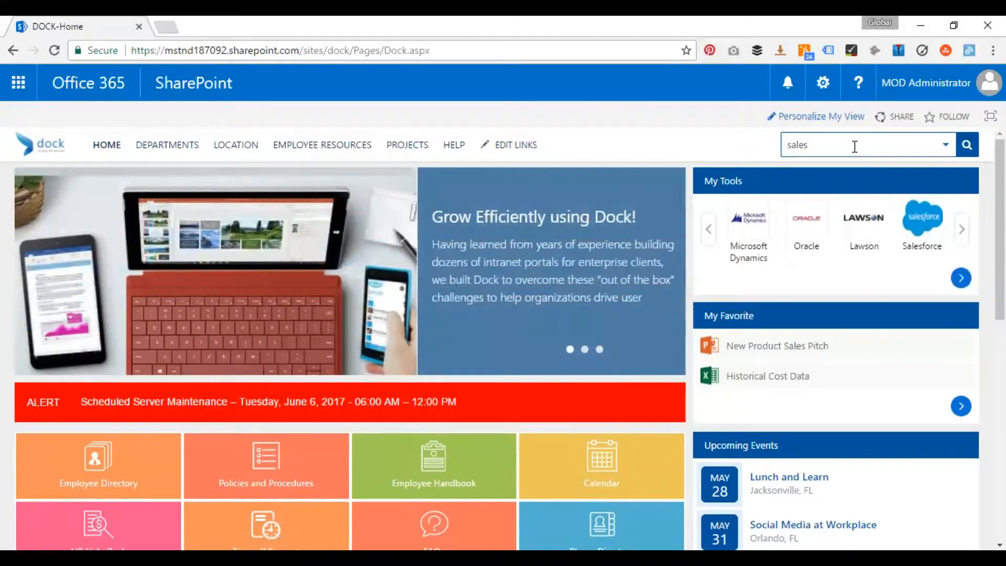
left_click(968, 143)
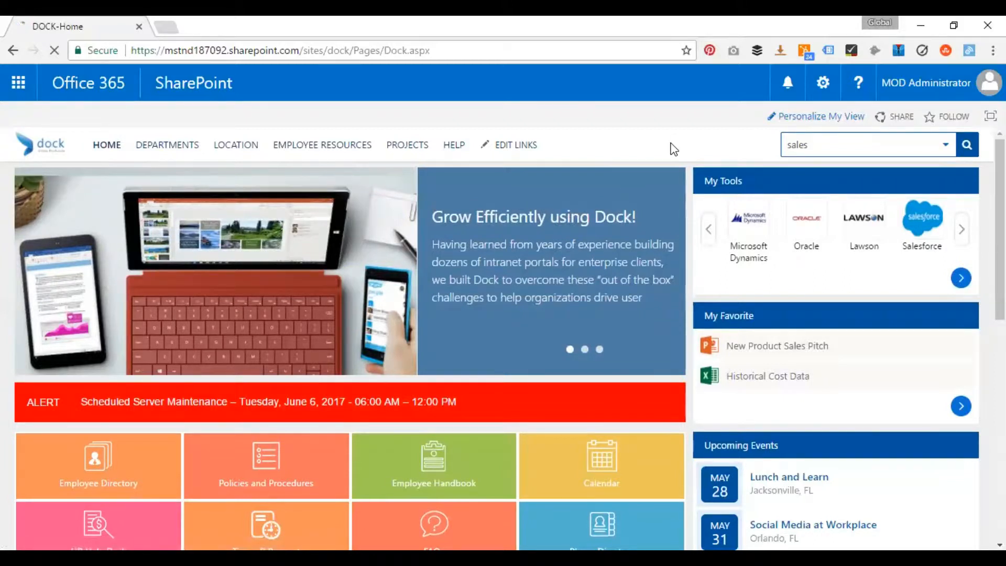
left_click(965, 144)
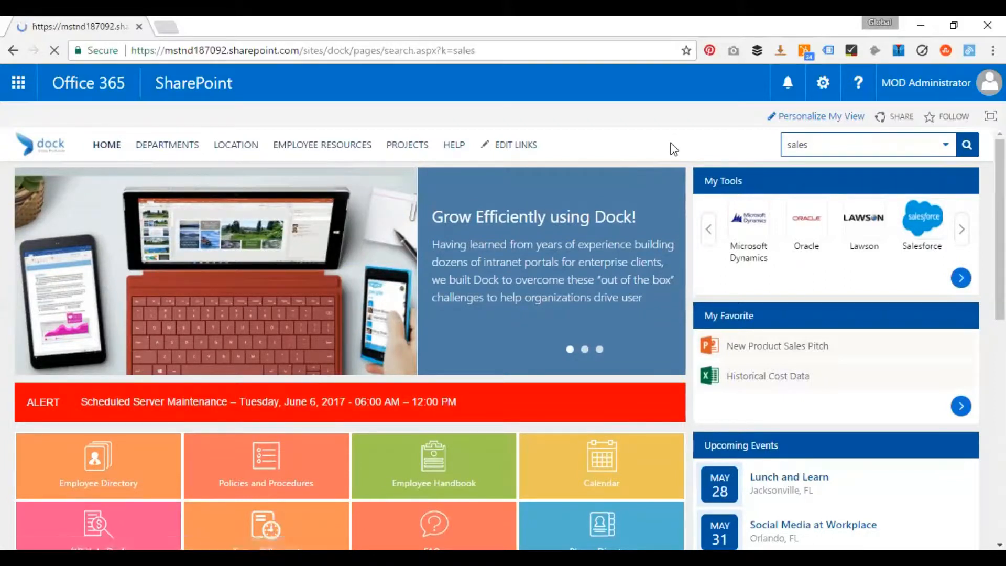
Load the full Everything results page for 'sales' across the intranet
left_click(968, 143)
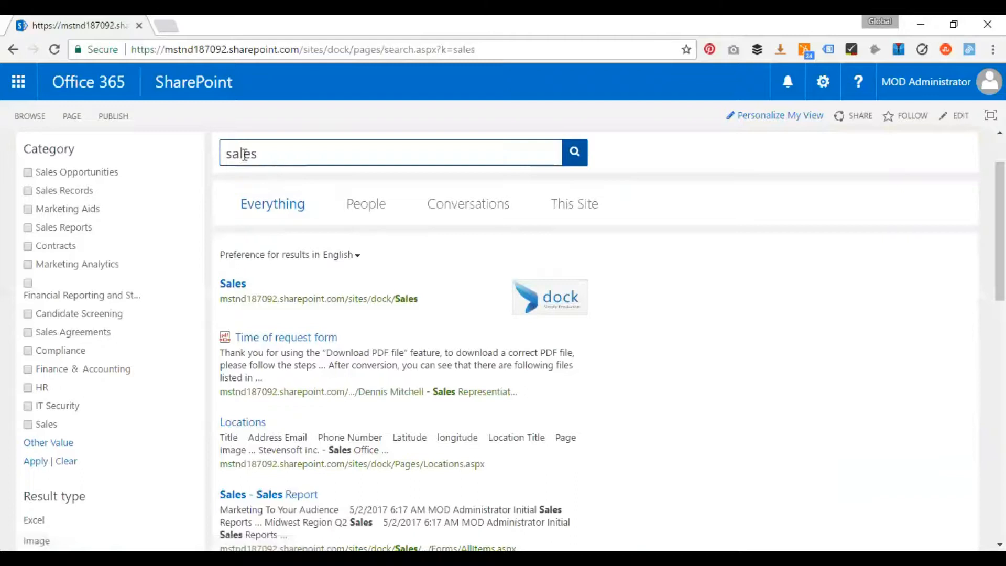
mouse_move(742, 241)
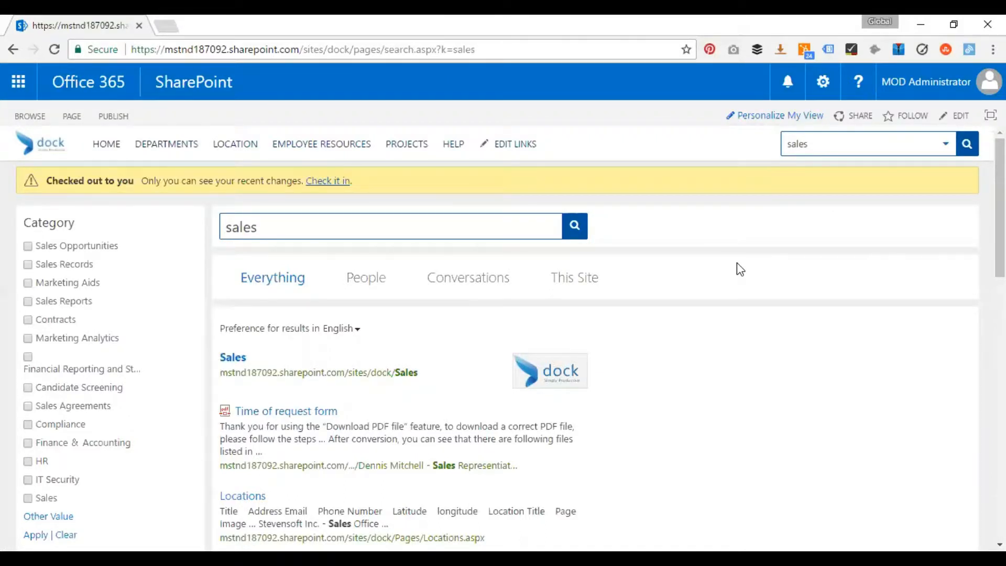
mouse_move(659, 333)
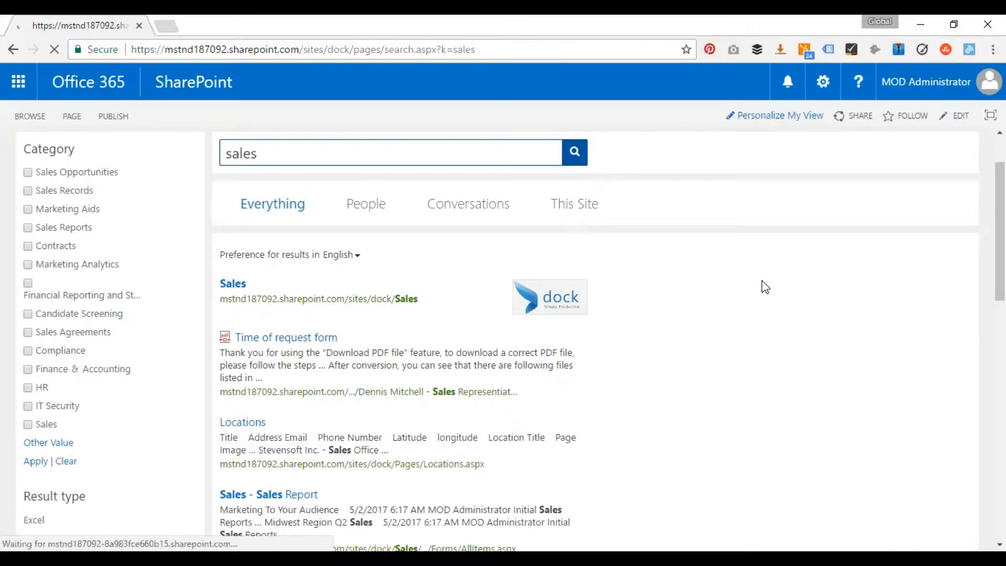
mouse_move(769, 281)
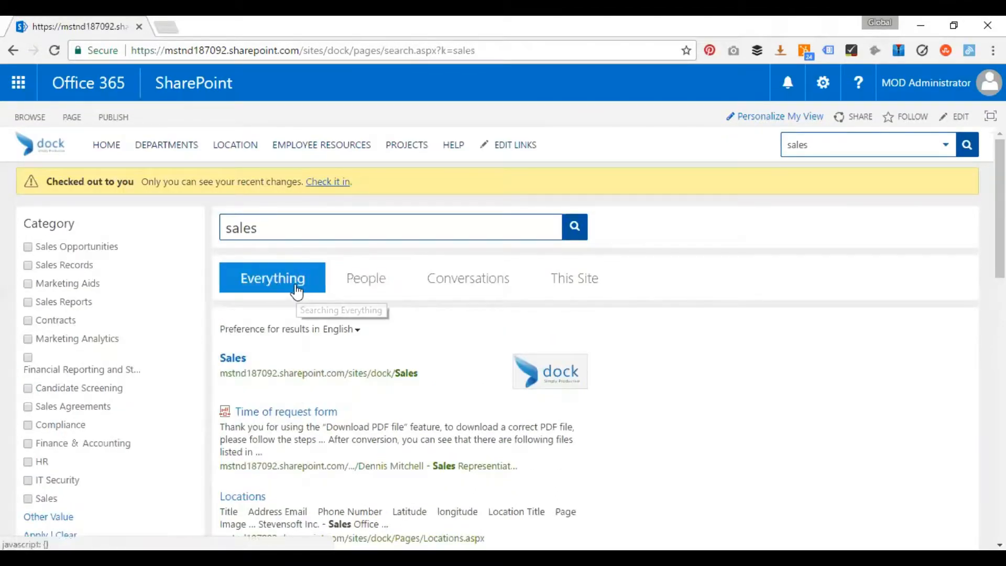
mouse_move(629, 295)
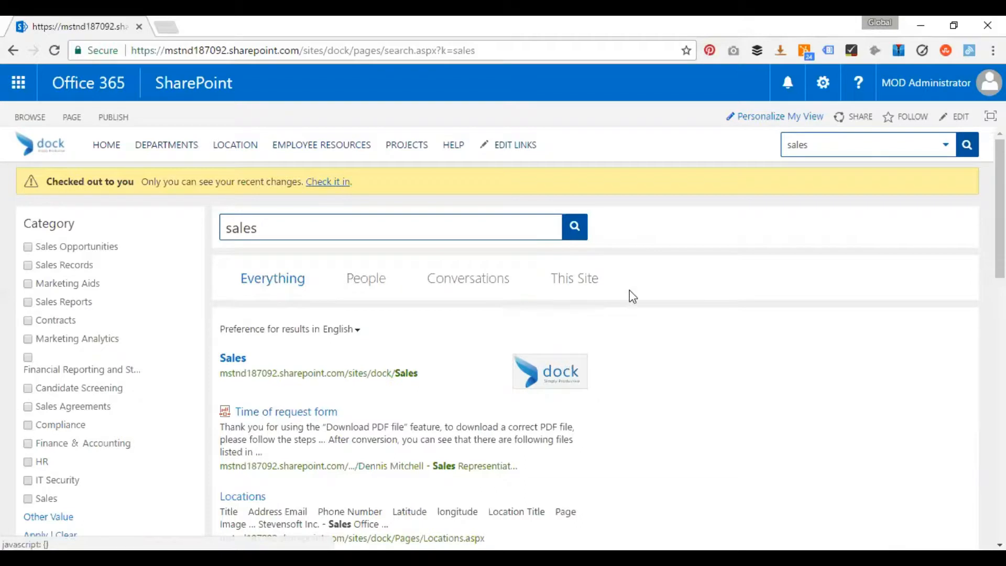
scroll("down", 3)
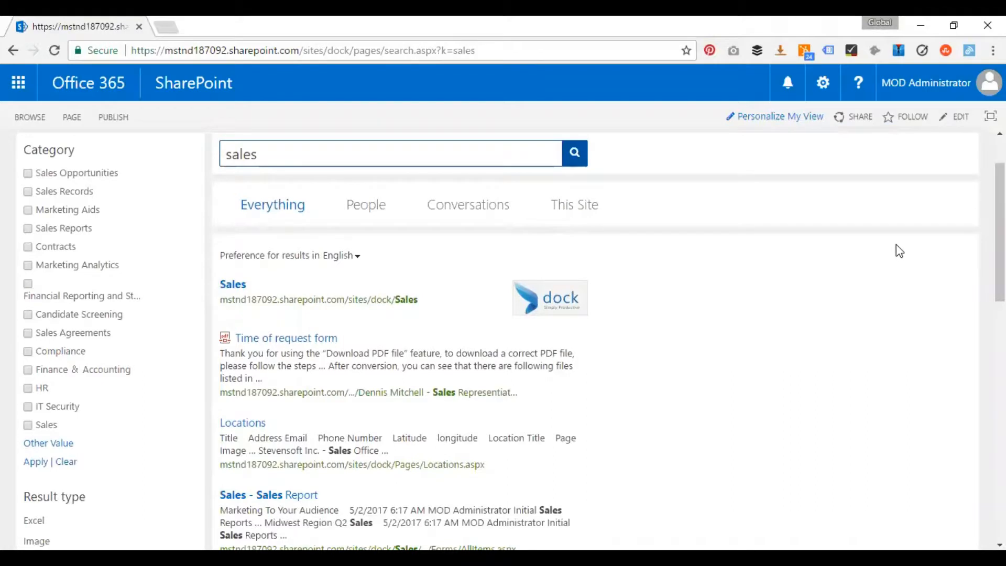
scroll("down", 3)
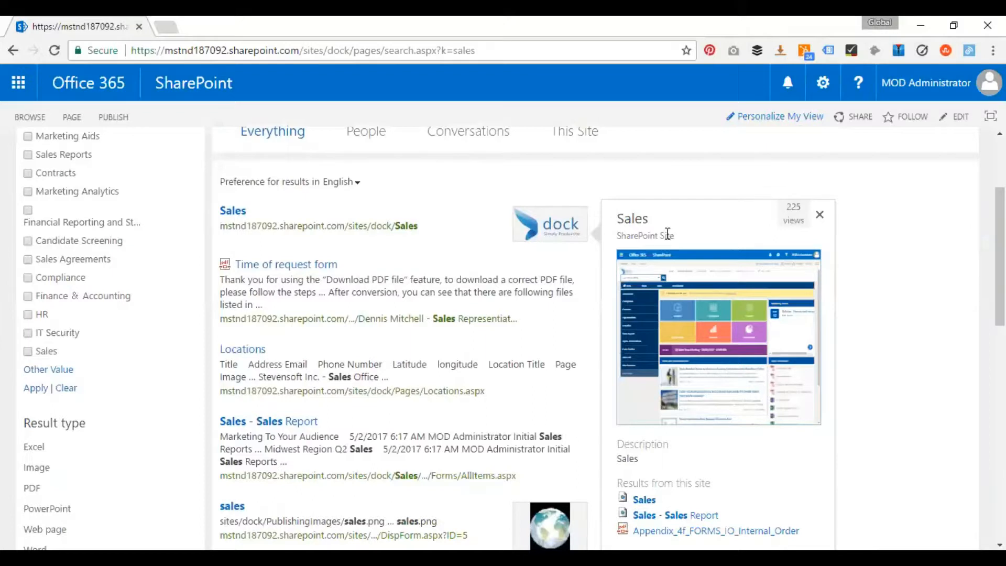
mouse_move(670, 261)
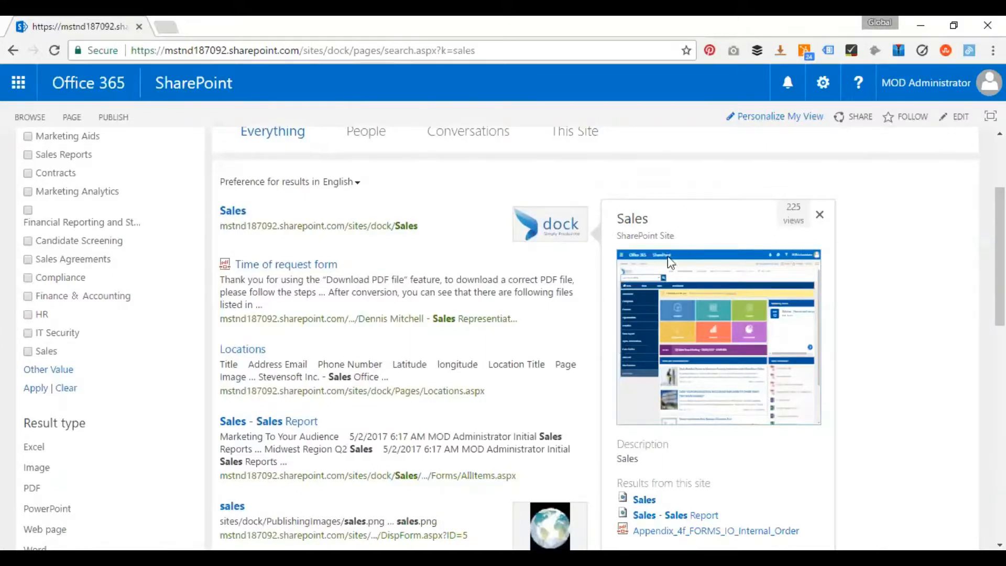
mouse_move(894, 521)
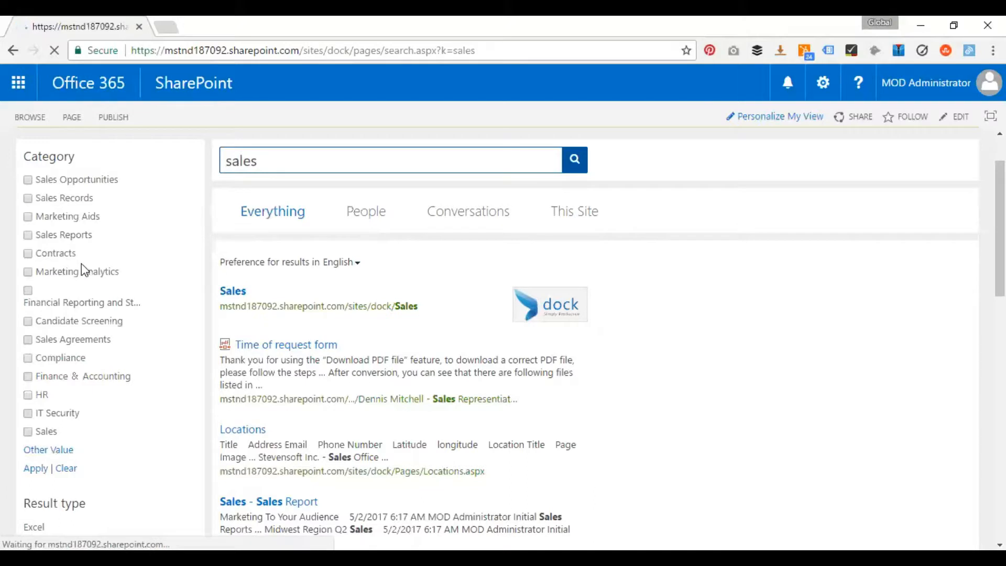
scroll("down", 3)
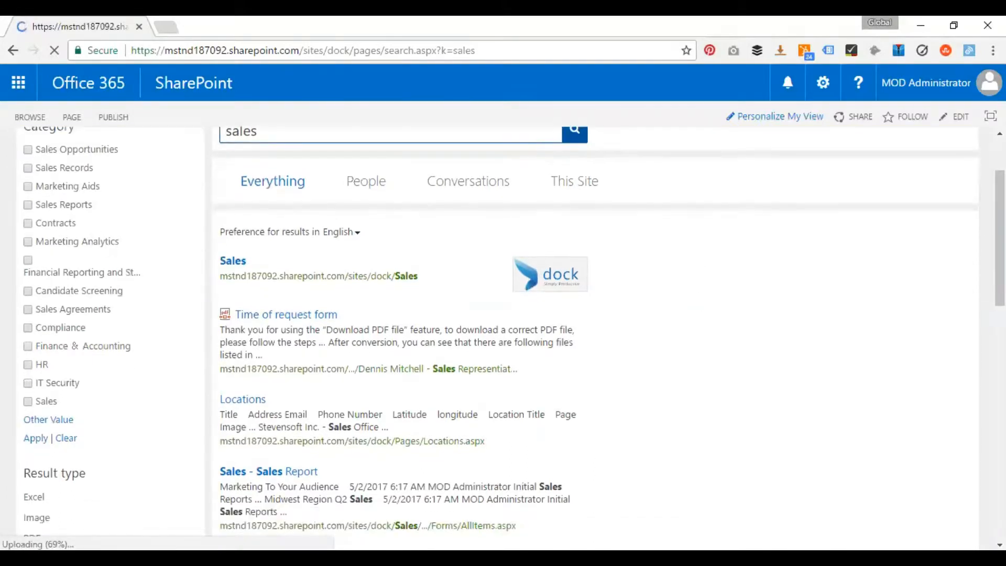
scroll("down", 3)
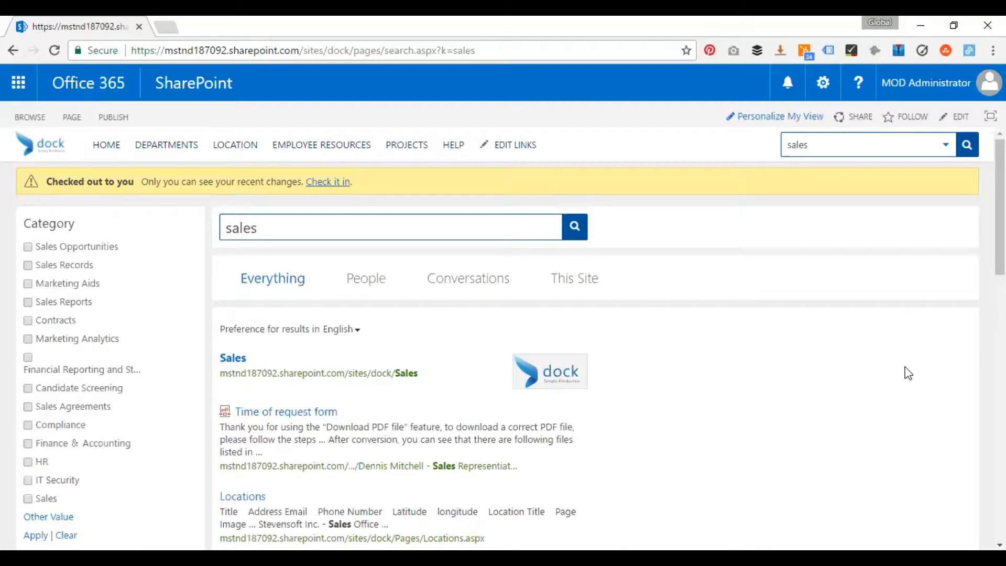
Go to the Sales department site via Departments and start typing 'sales' in its search box
left_click(166, 145)
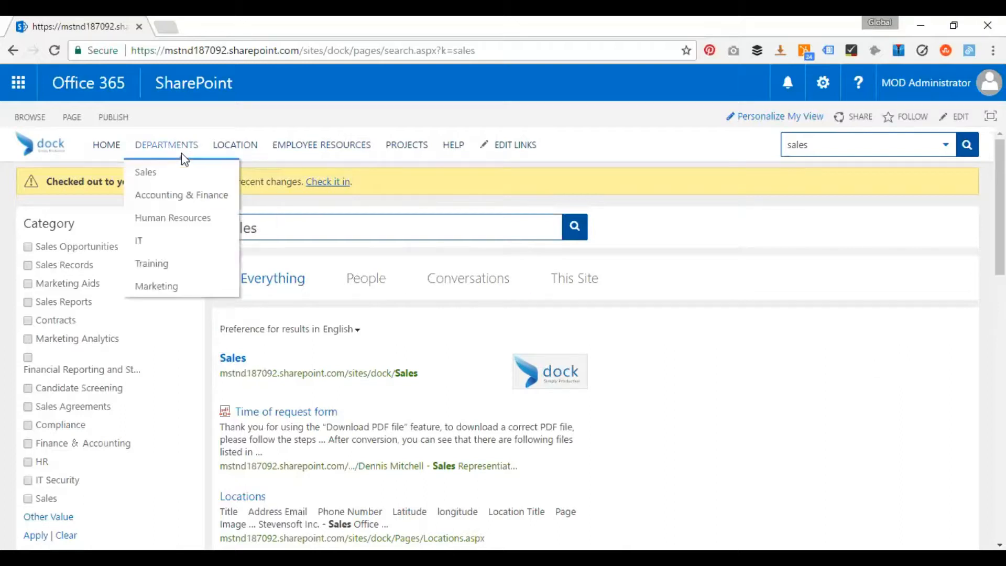
left_click(574, 278)
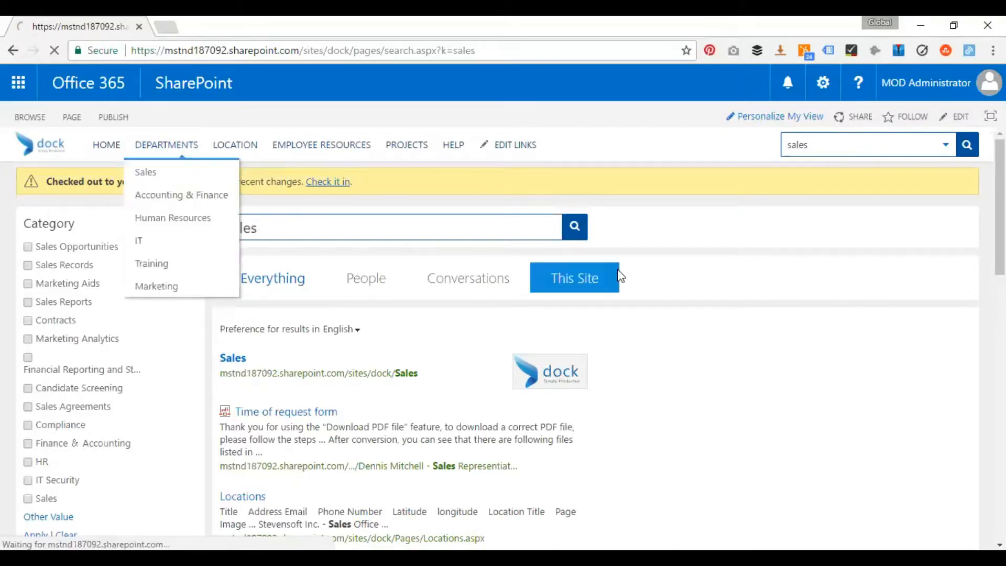
left_click(146, 171)
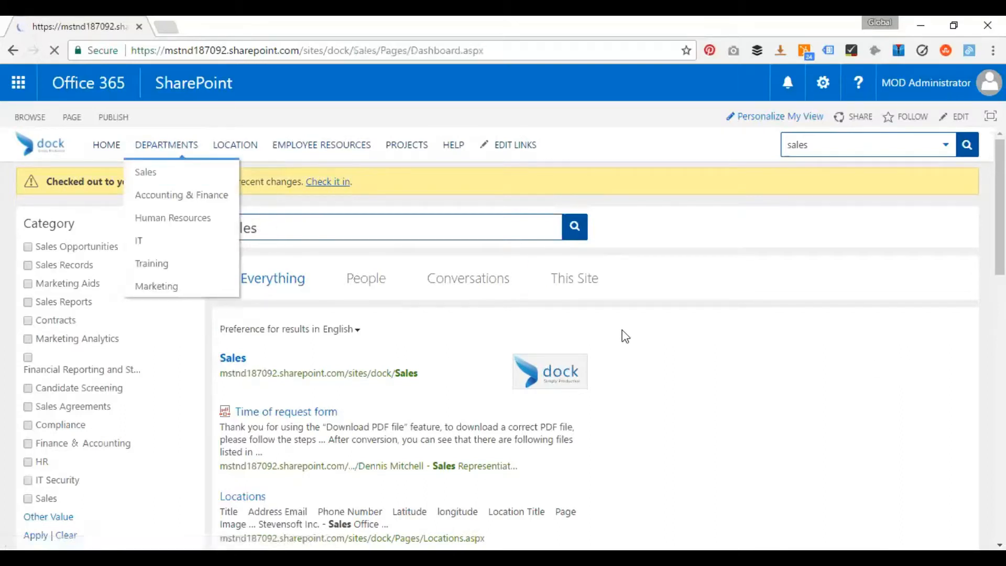
left_click(146, 172)
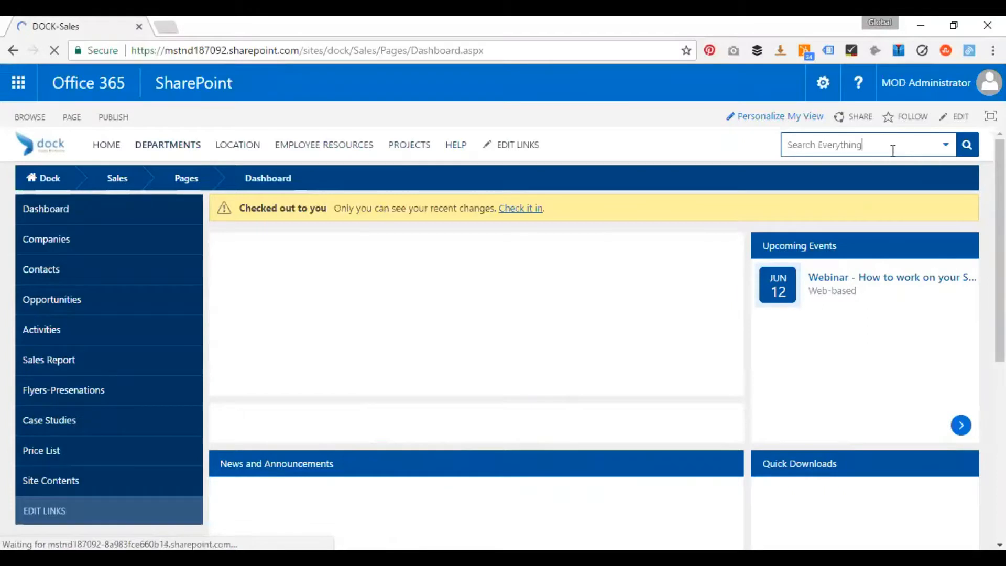
type("sales")
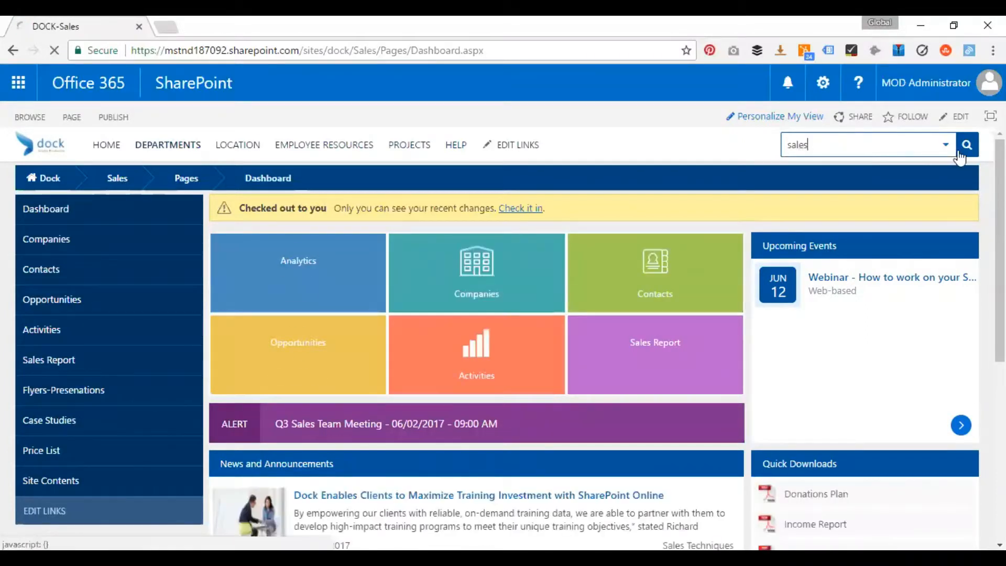
Run the 'sales' search from the Sales site and move to the People results
left_click(967, 145)
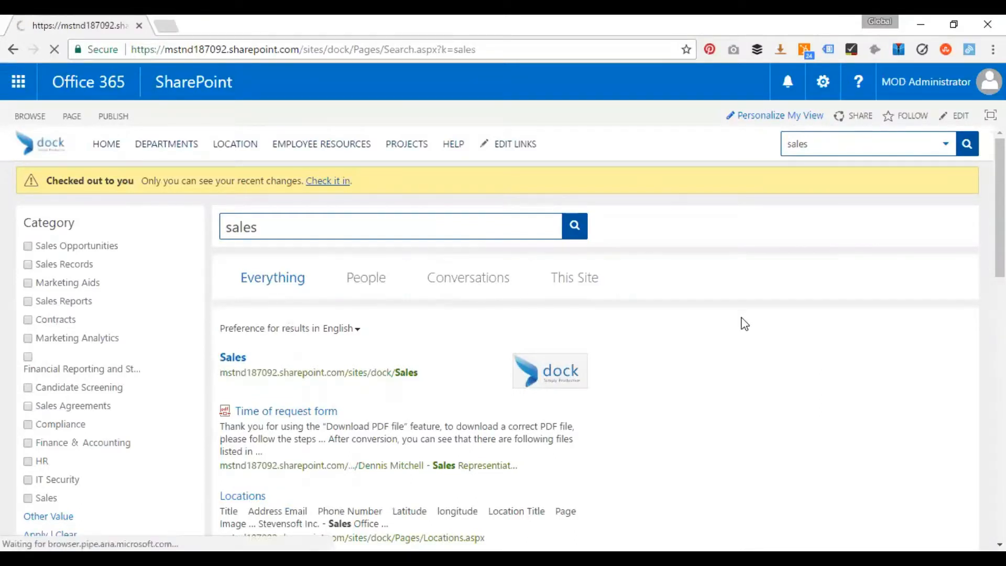
left_click(366, 276)
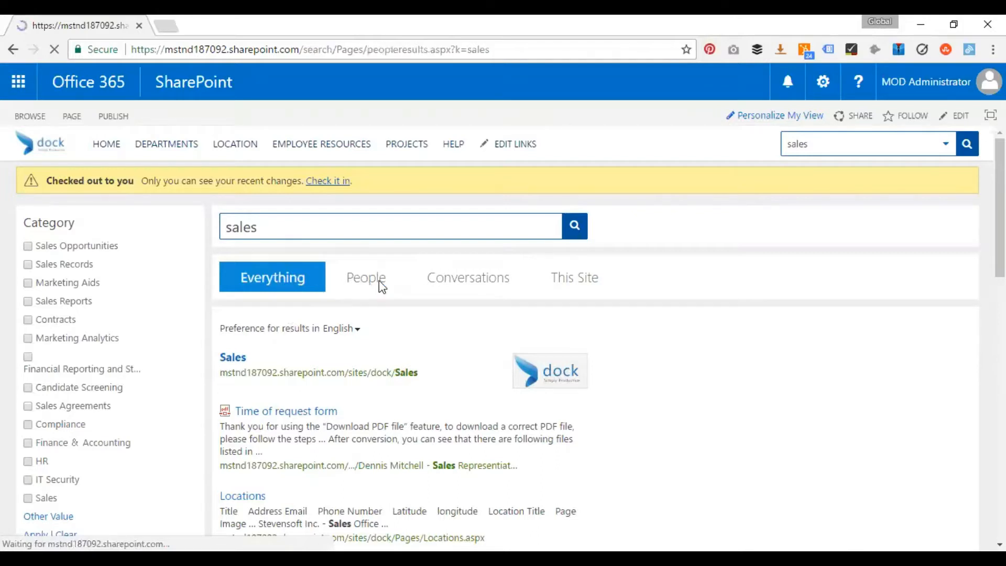
left_click(366, 277)
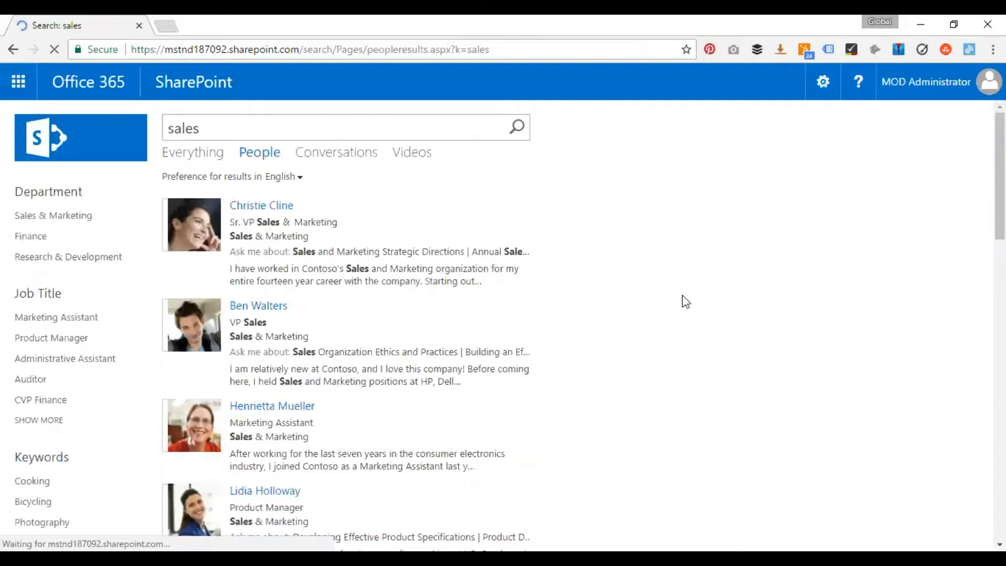
mouse_move(262, 206)
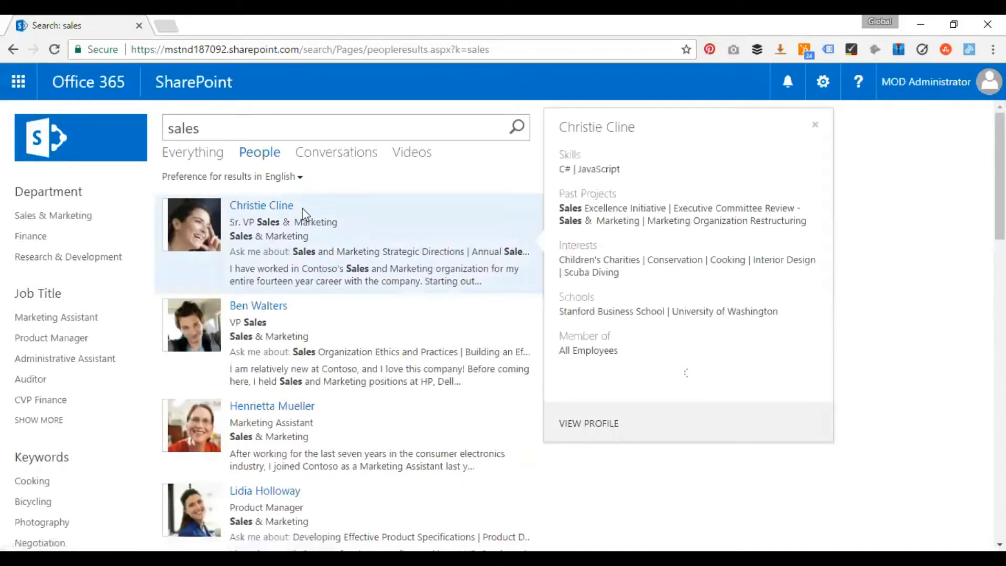
left_click(18, 82)
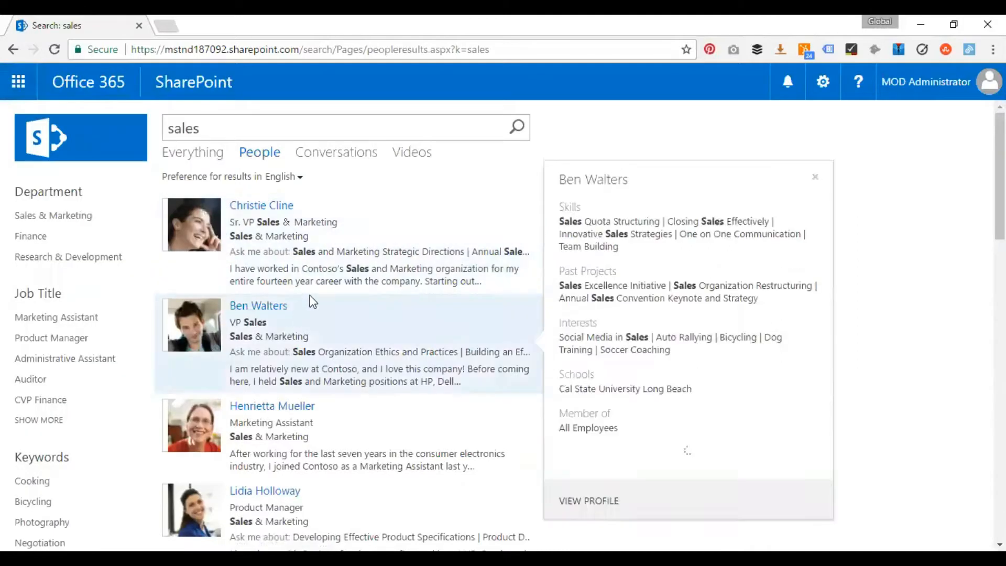
scroll("down", 3)
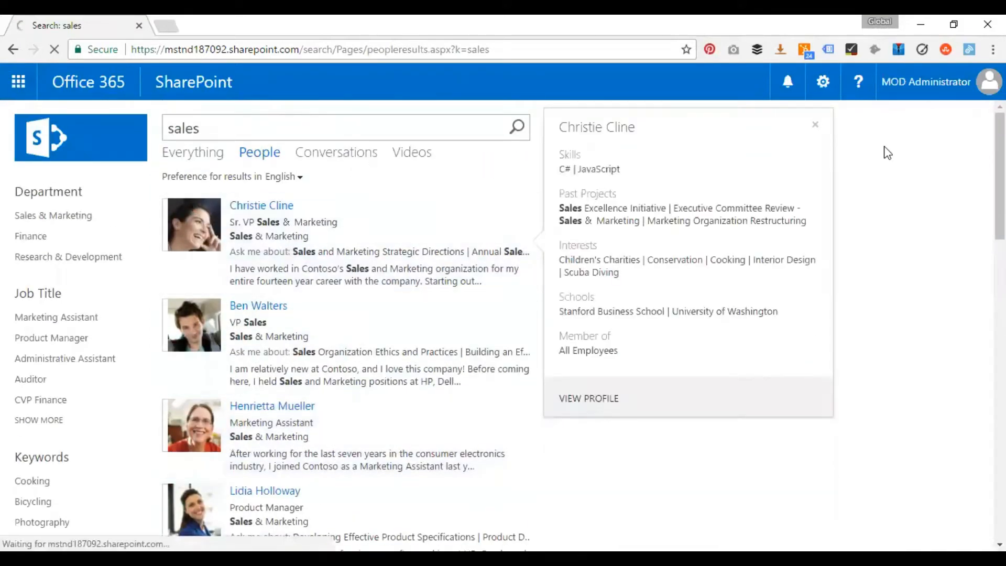
left_click(336, 152)
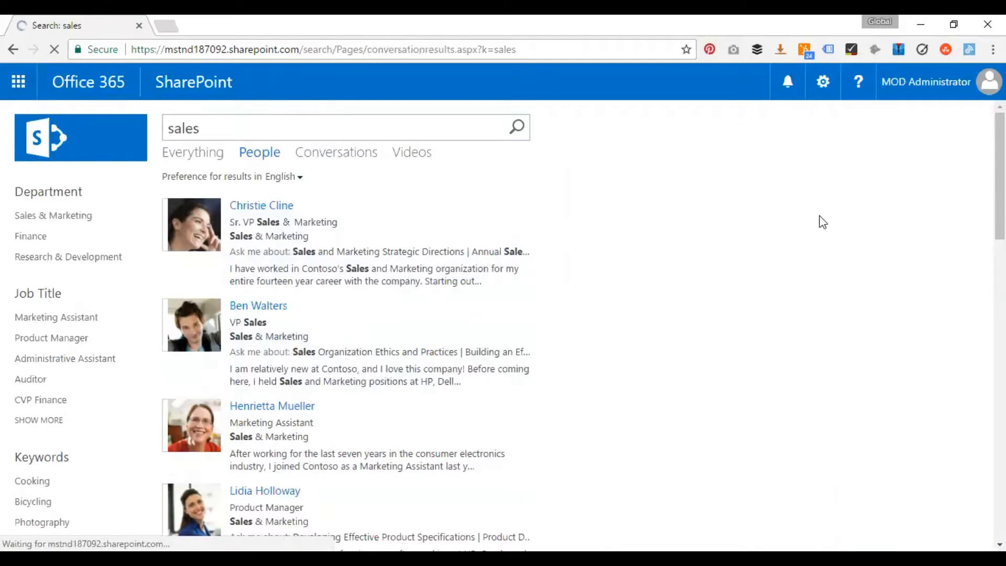
View community conversations matching 'sales', then move toward the Videos results
left_click(336, 152)
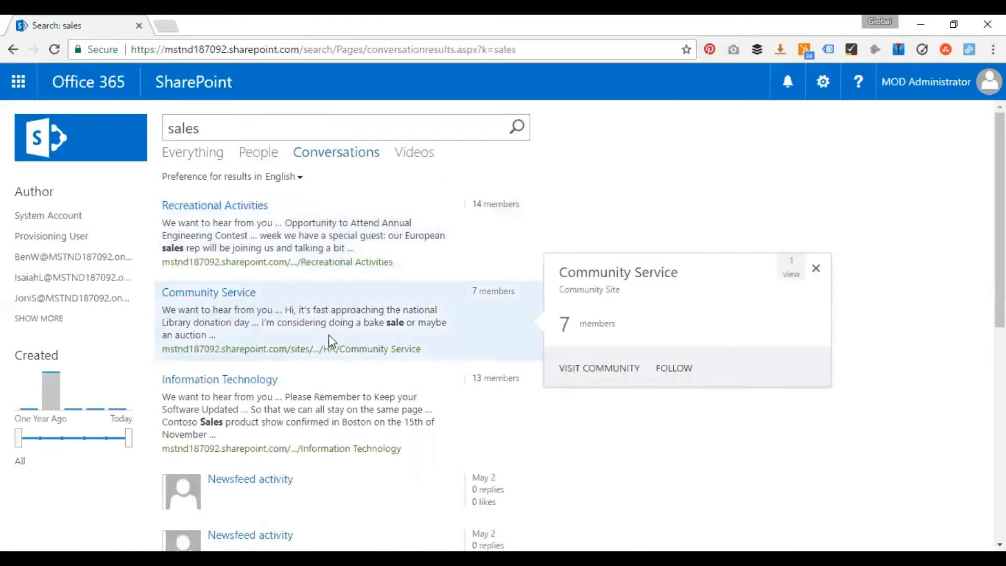
scroll("down", 3)
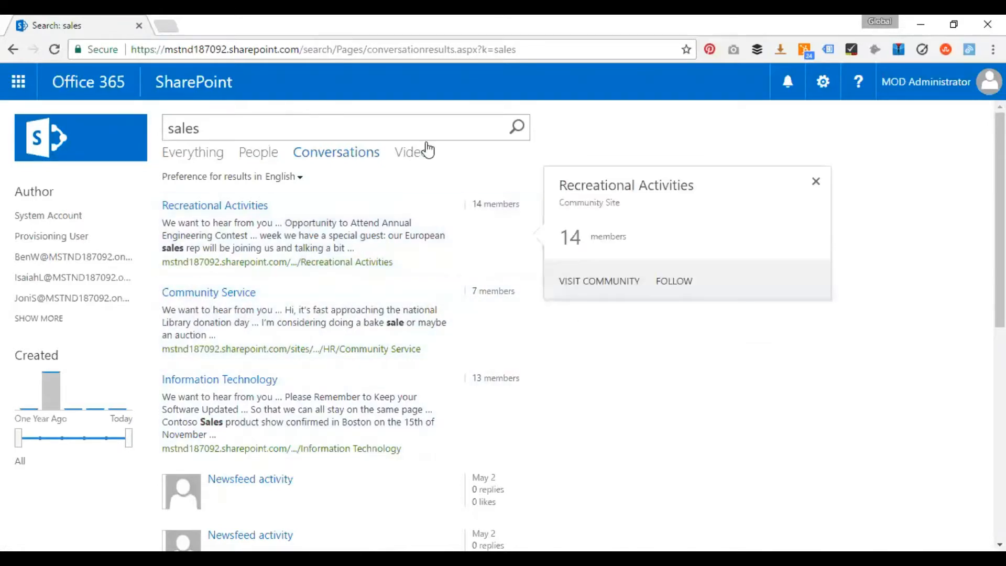
left_click(598, 281)
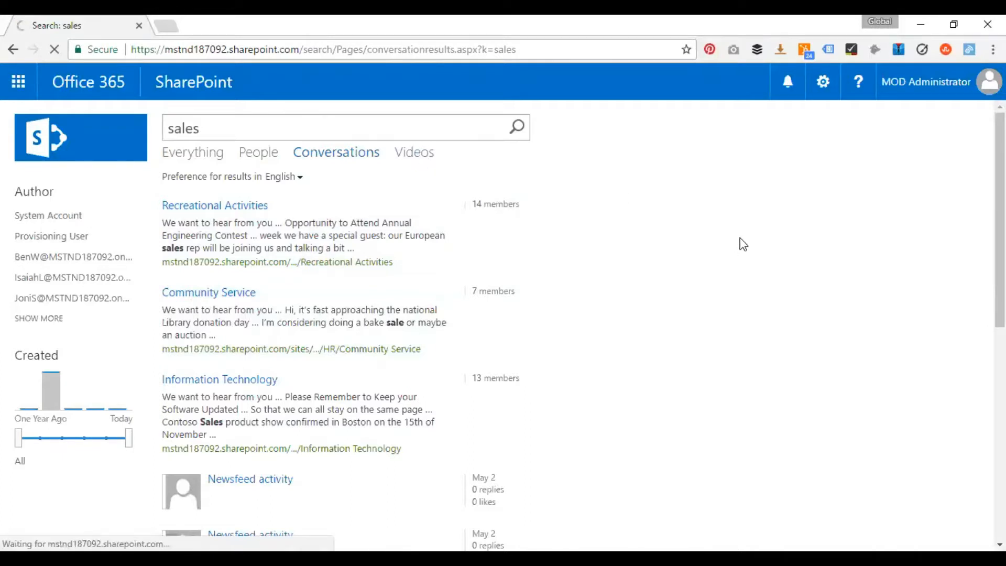
Browse the video results for 'sales' by scrolling the thumbnails
left_click(409, 152)
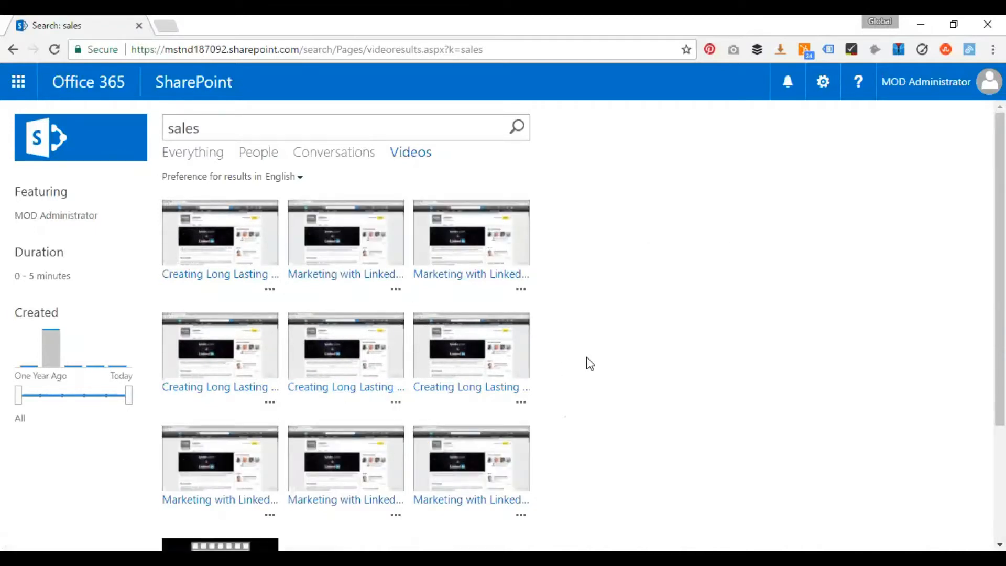
scroll("down", 3)
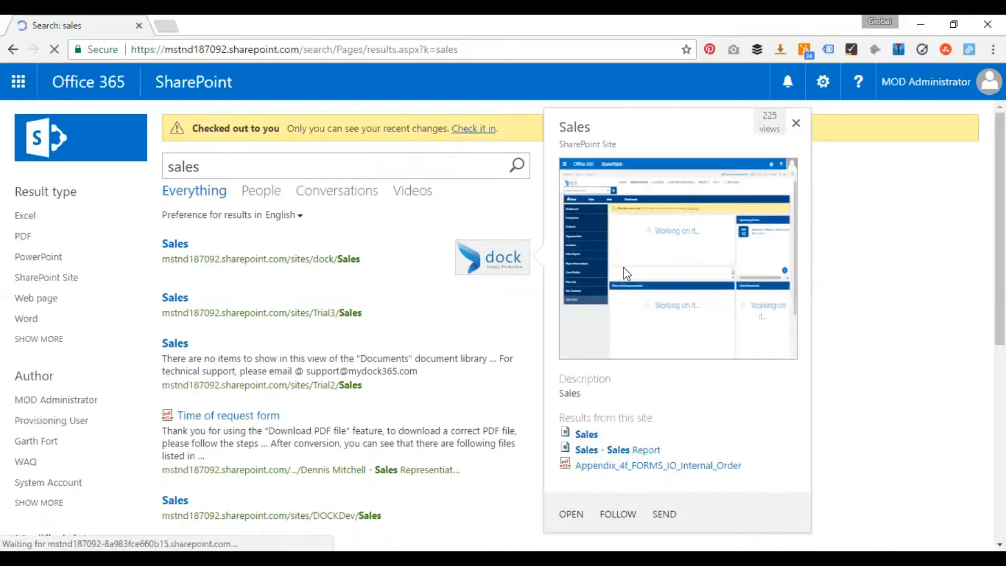
mouse_move(899, 292)
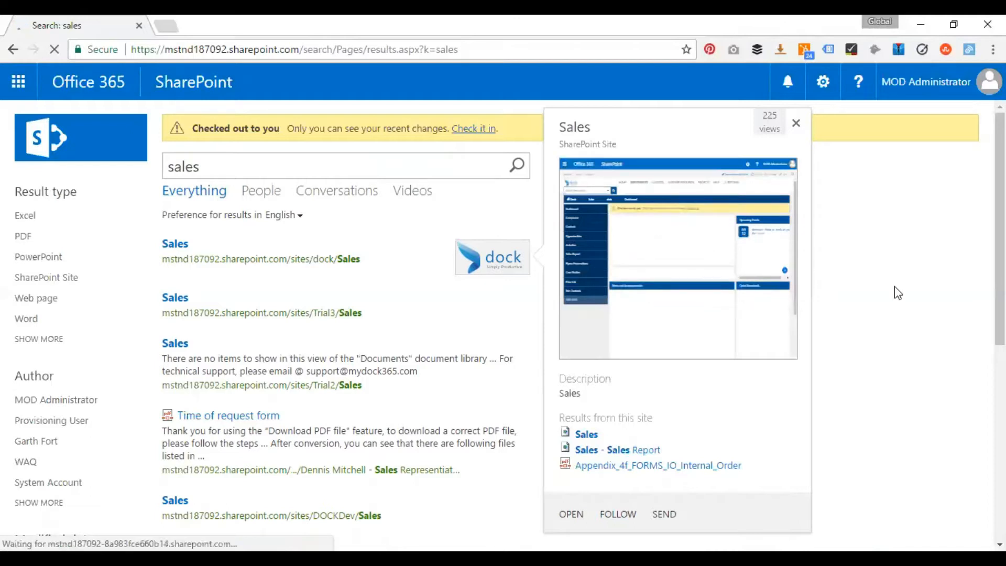
Scroll the Everything results for 'sales' while the page reloads
scroll("down", 3)
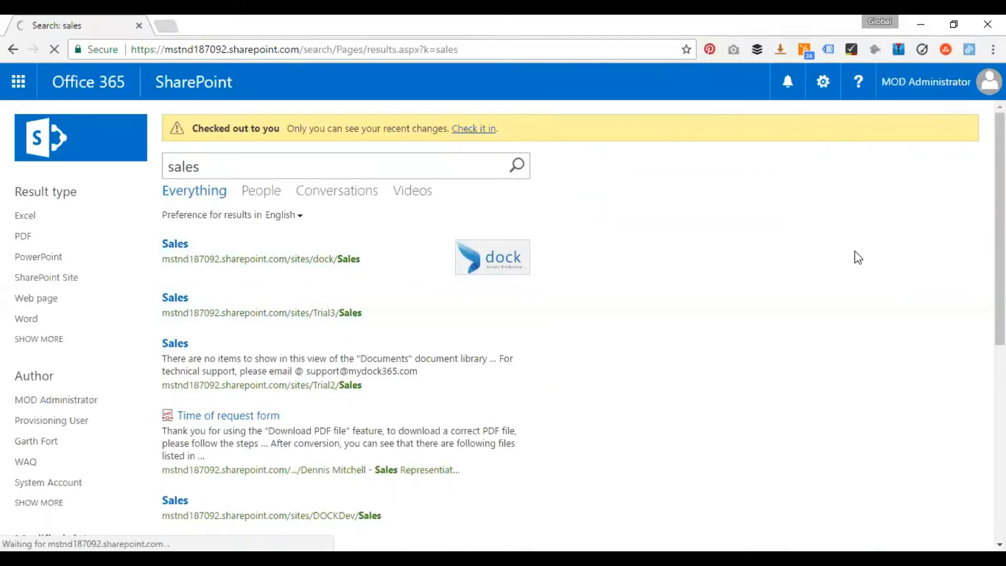
mouse_move(864, 418)
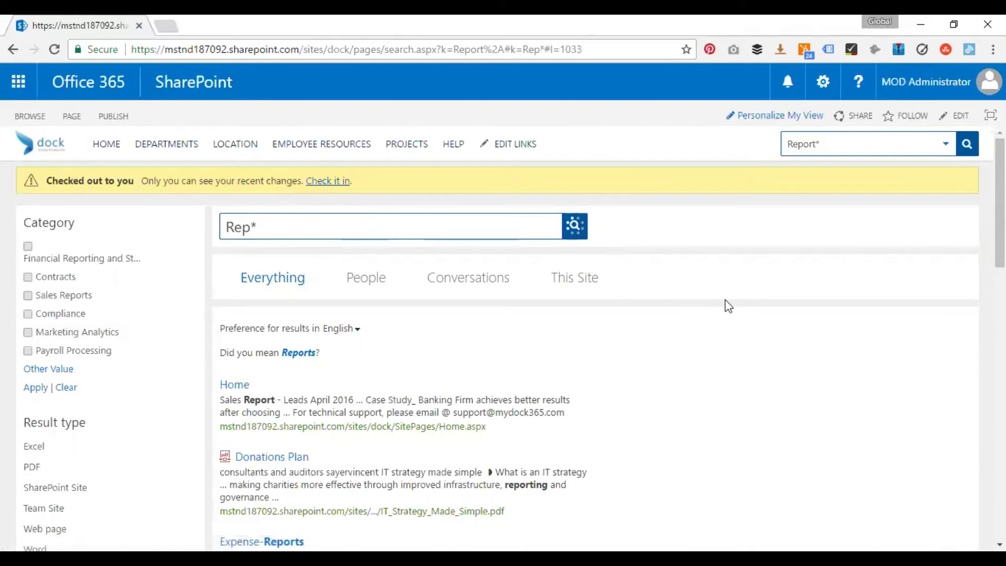
Rerun the Rep* wildcard search, scroll its results and close the Home page preview card
left_click(574, 227)
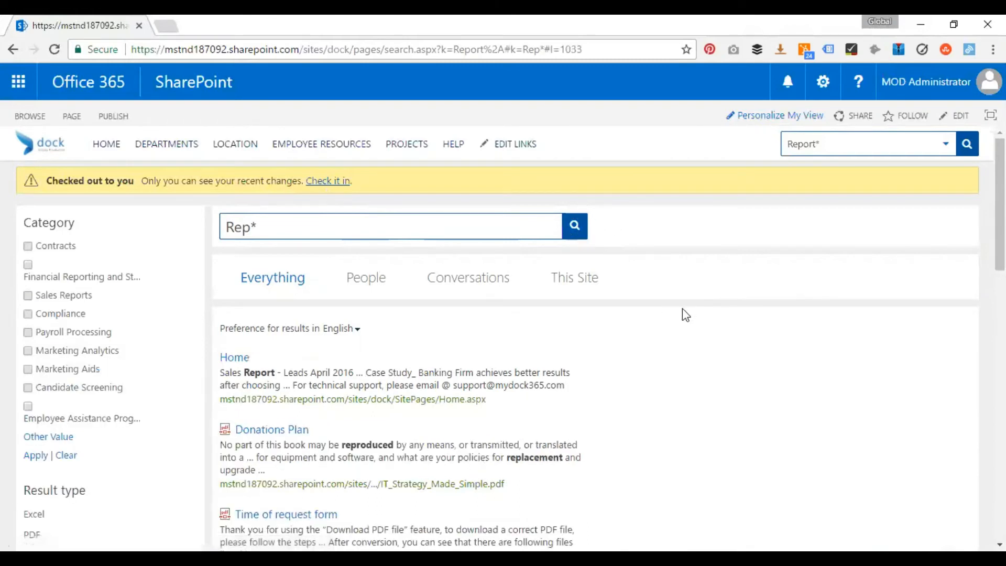
scroll("down", 3)
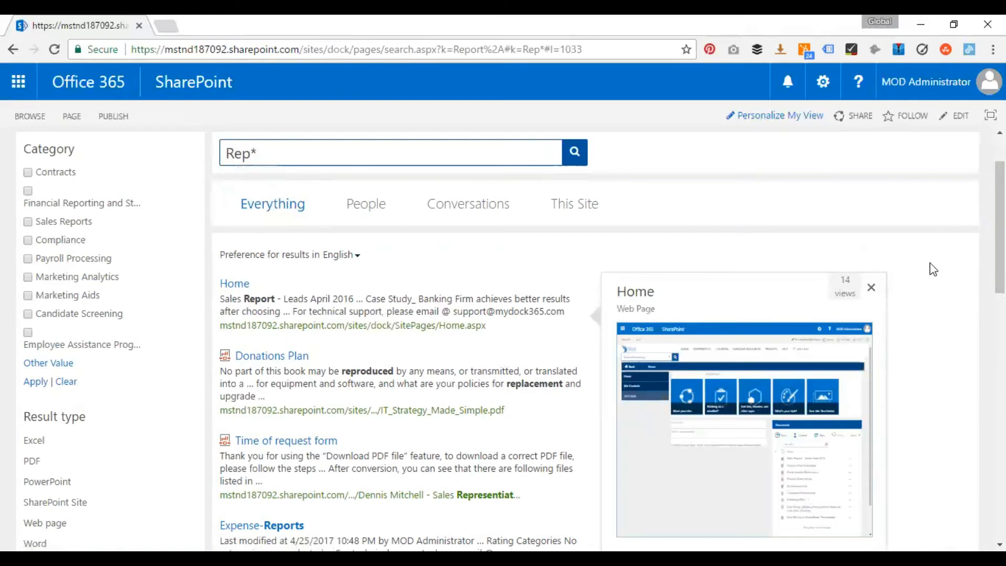
left_click(871, 287)
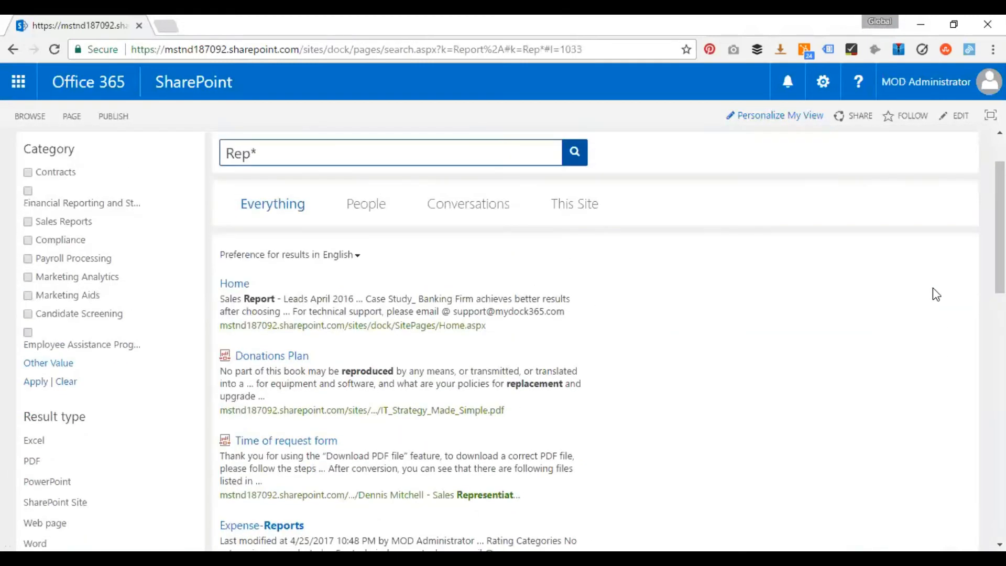
mouse_move(876, 335)
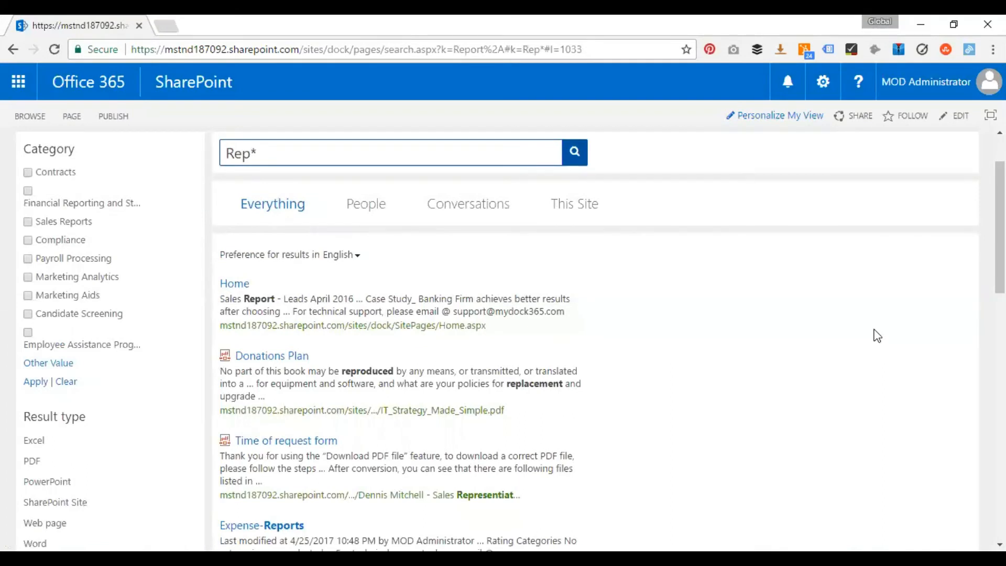
mouse_move(838, 330)
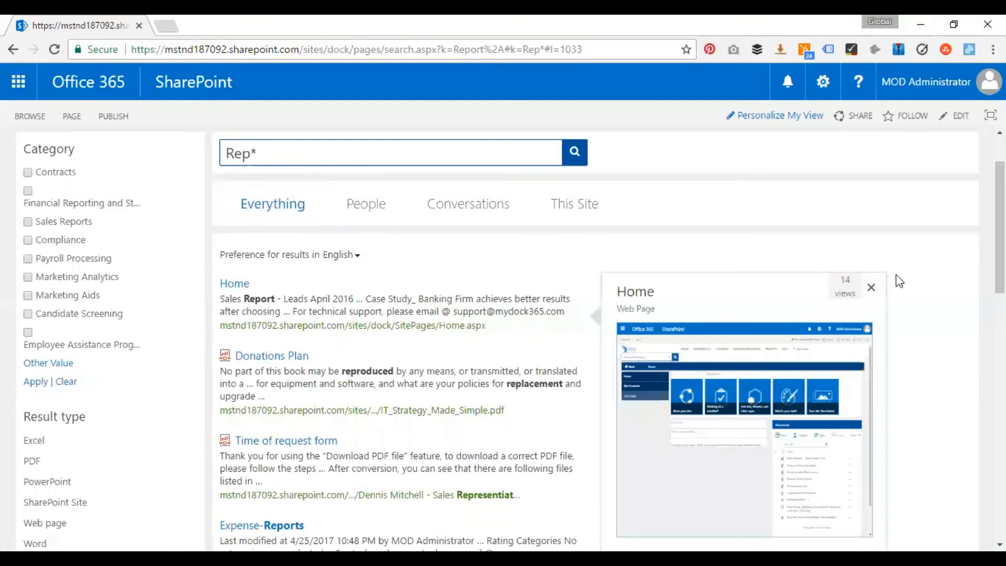
scroll("down", 3)
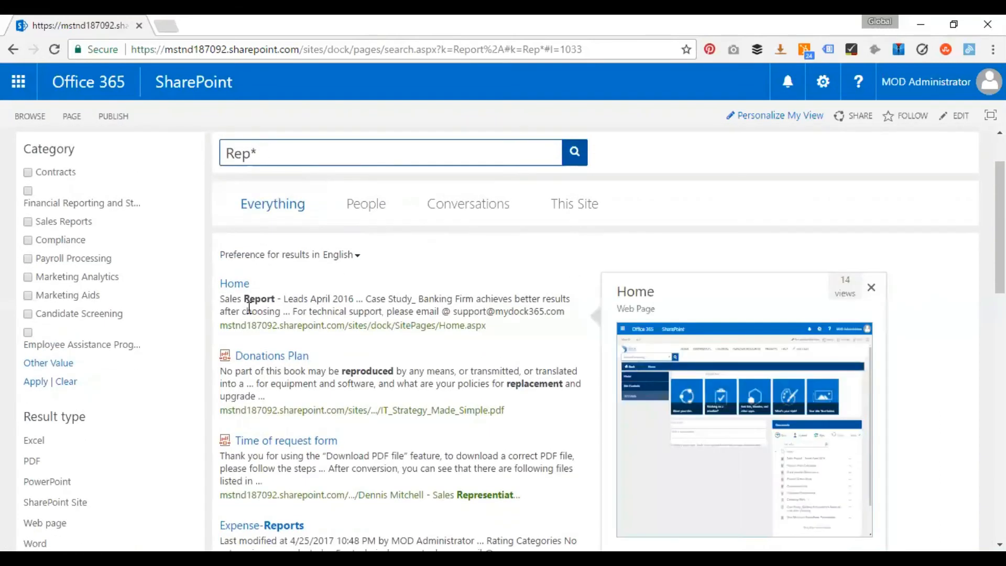
mouse_move(276, 299)
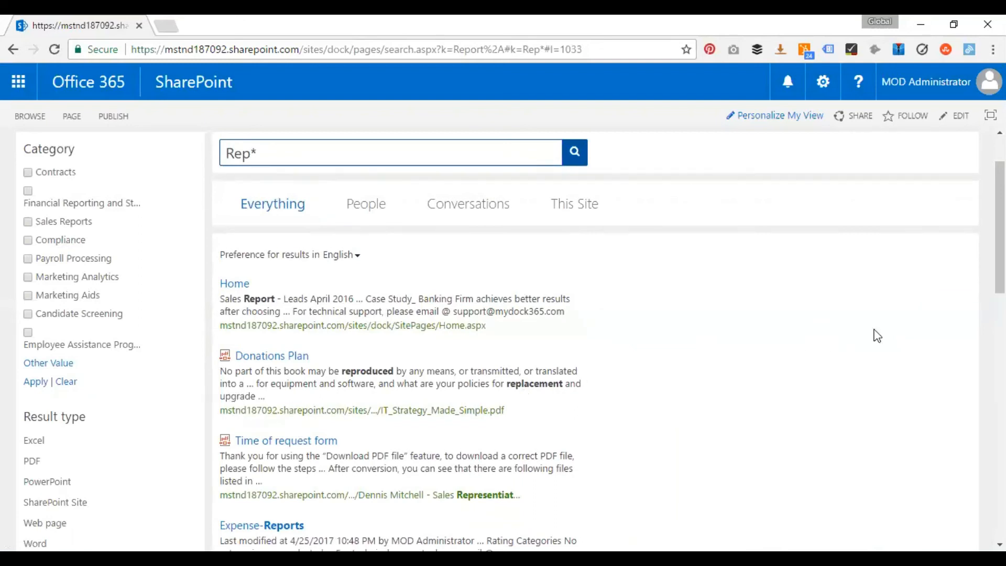
mouse_move(272, 357)
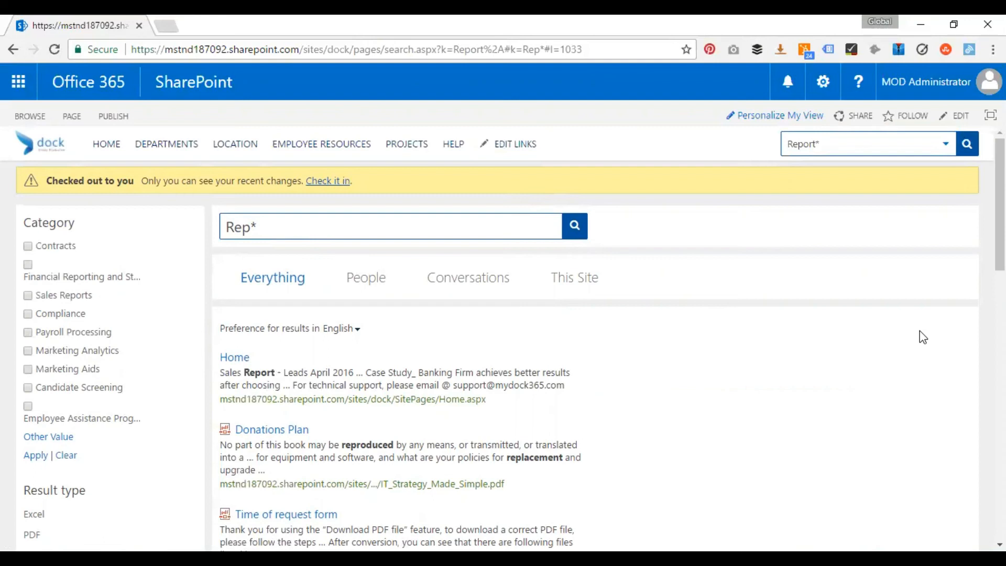
mouse_move(925, 337)
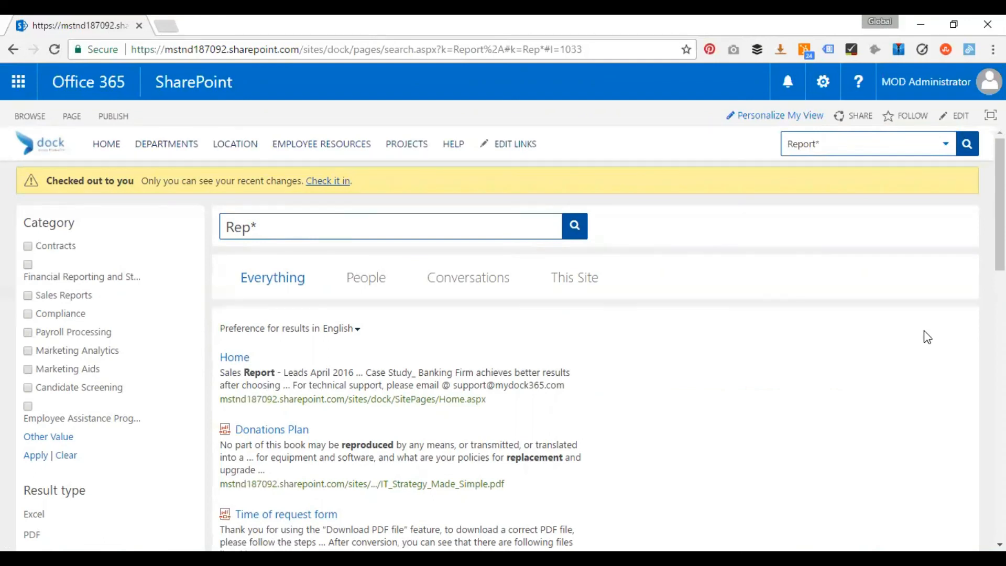